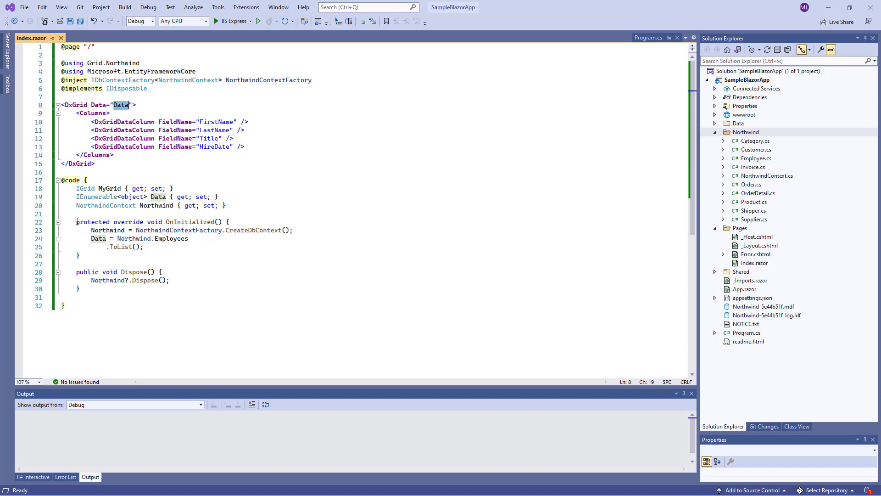
Review the OnInitialized employee-loading code and run the app to view the grid.
drag(77, 221, 79, 256)
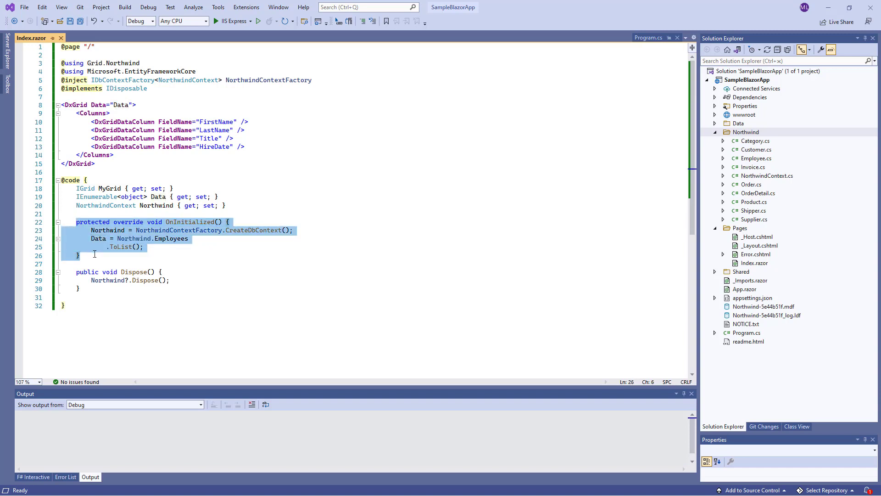
click(746, 132)
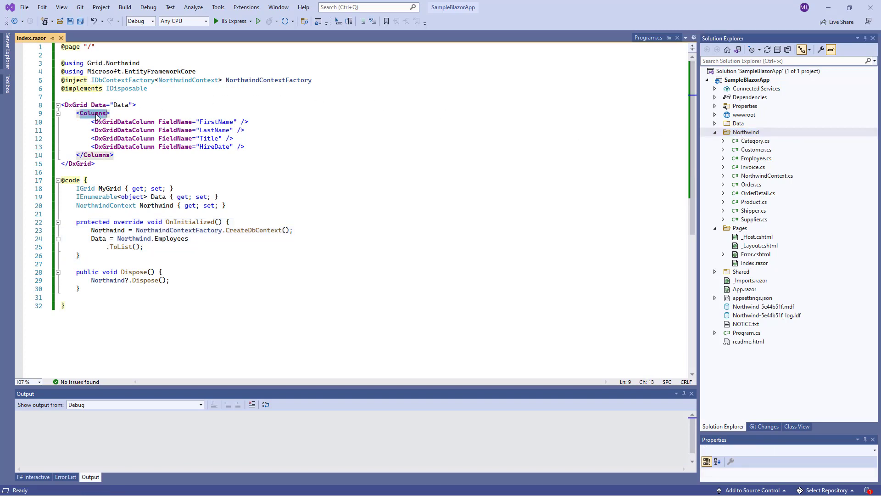
click(243, 21)
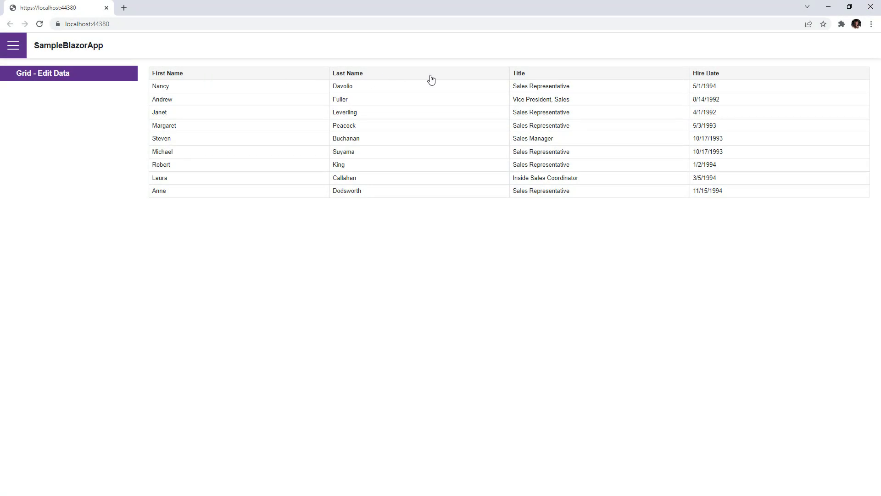
mouse_move(706, 76)
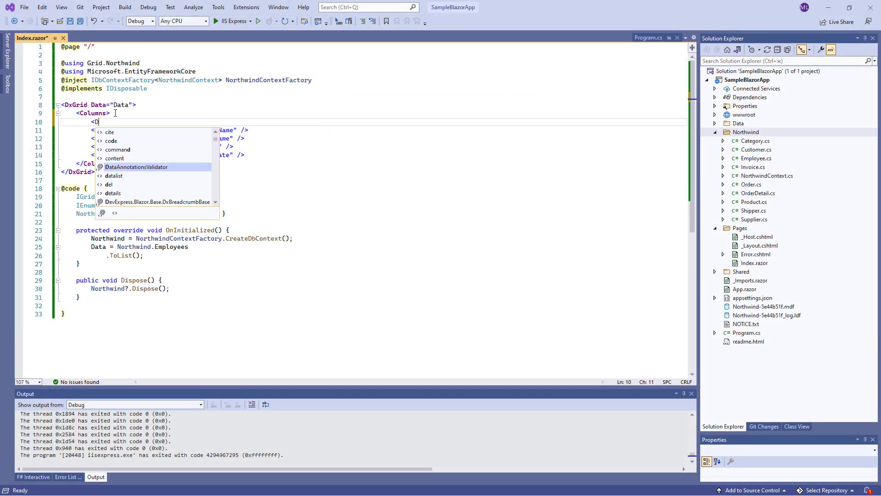
Add a DxGridCommandColumn with Width="150px" as the grid's first column.
text(DxGridCommandColumn />)
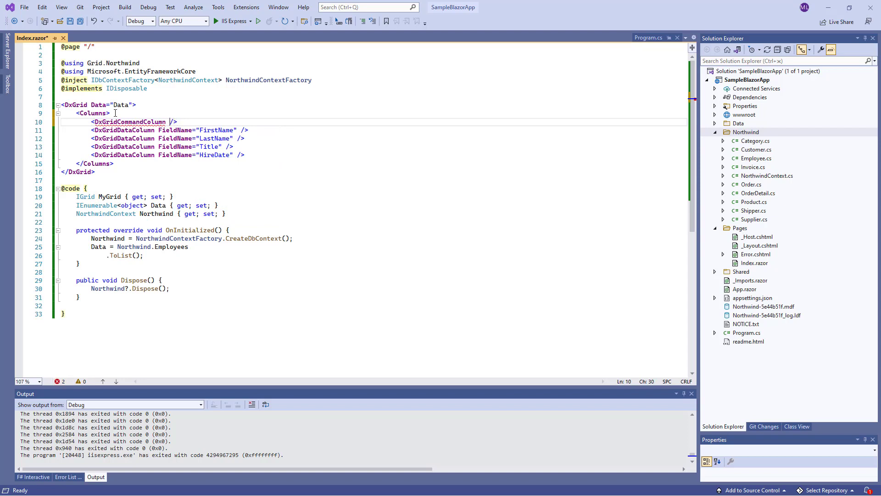
text(Width="150)
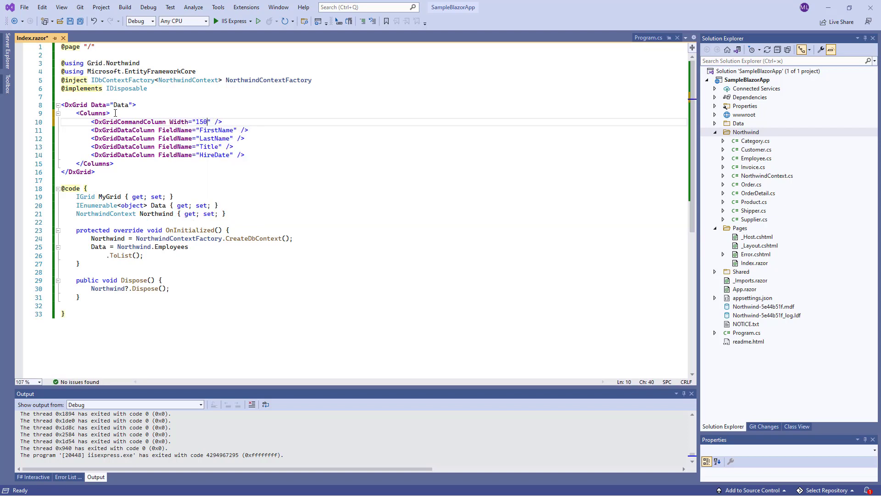
text(px)
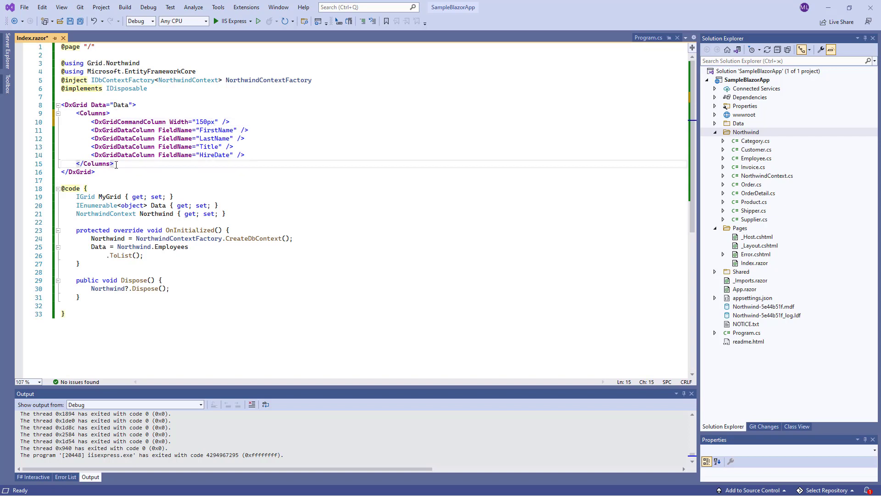
text(<E)
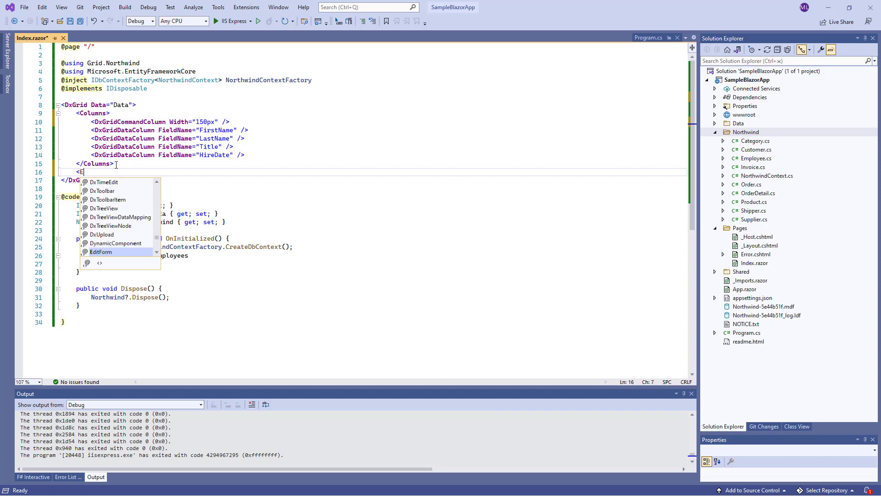
Add an EditFormTemplate with Context="editFormContext" casting its EditModel to an Employee variable.
text(ditFormTemplate C>)
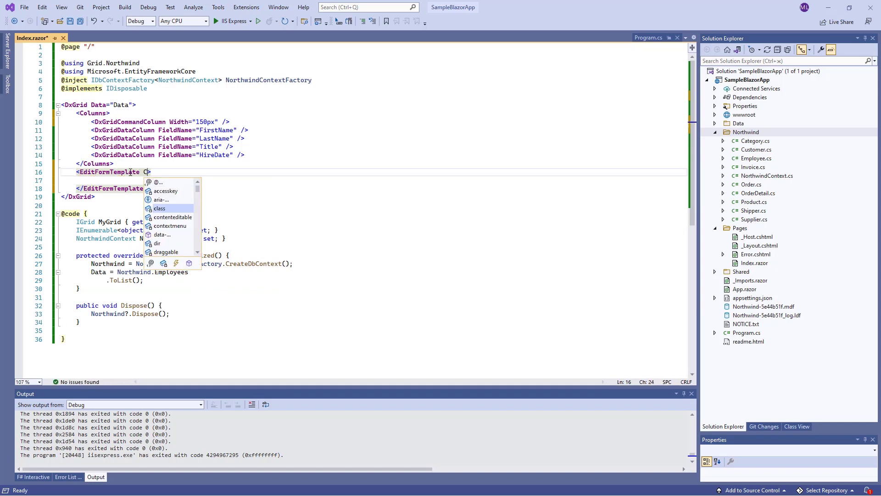
text(Context="edit")
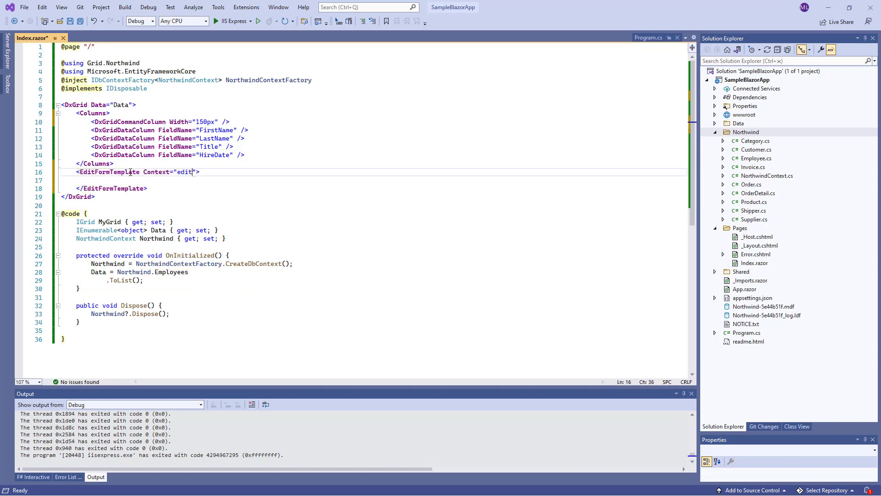
text(FormContext)
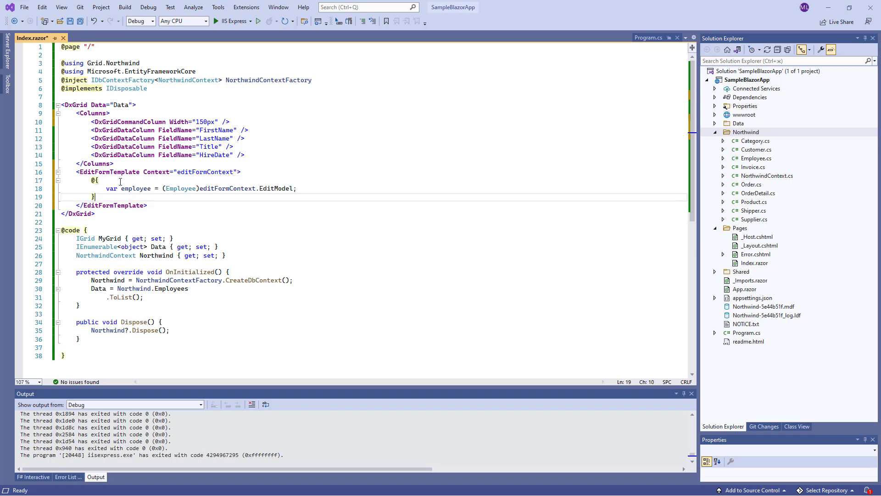
double_click(226, 189)
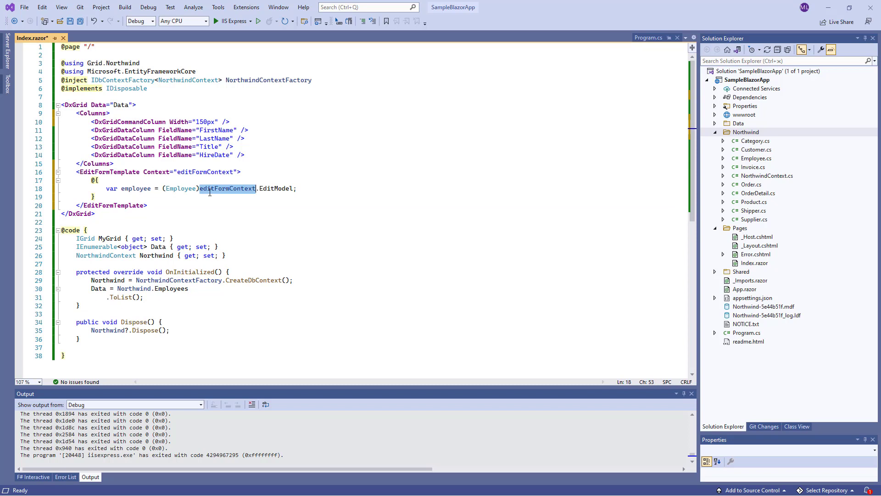
double_click(276, 188)
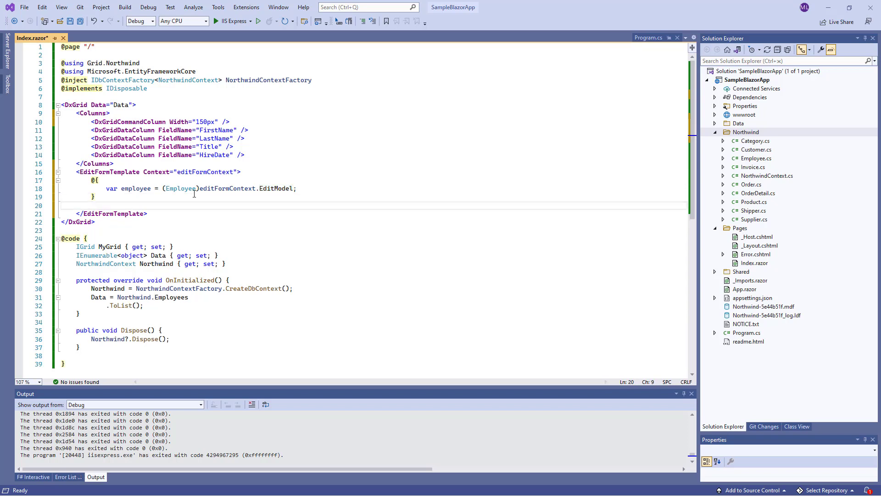
Add a DxFormLayout with FirstName, LastName, Title text boxes and a HireDate date editor.
text(<DxFormLayout>)
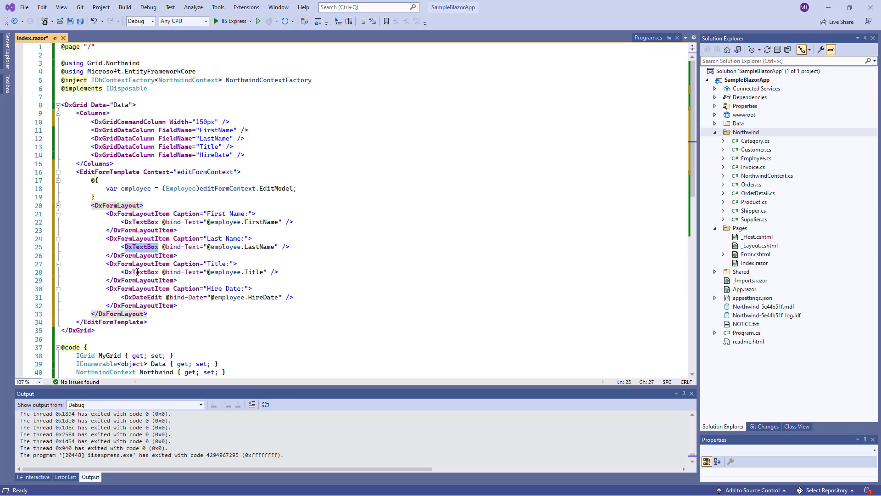
click(138, 272)
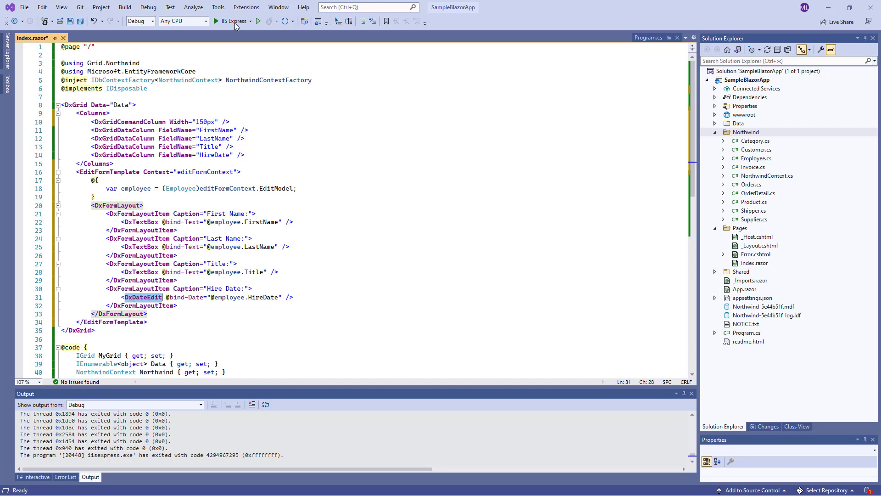
Run the app, edit Nancy Davolio's row and enter 'Jane' as the first name.
click(231, 21)
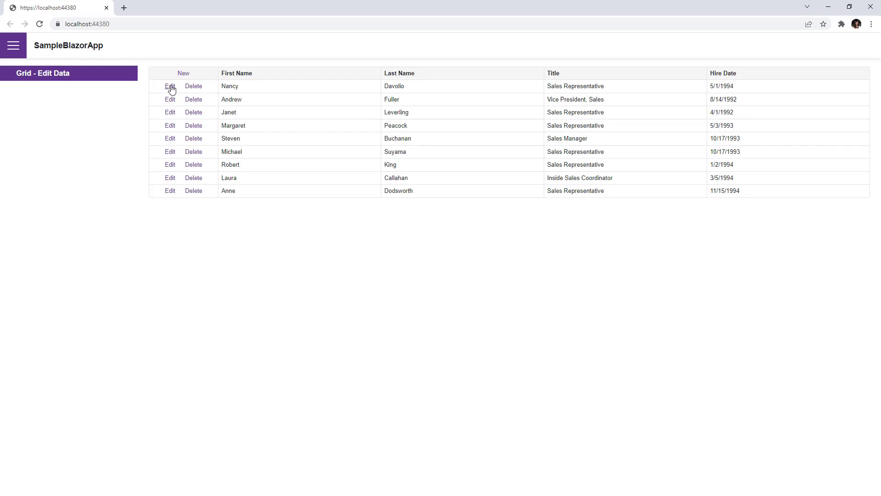
click(170, 87)
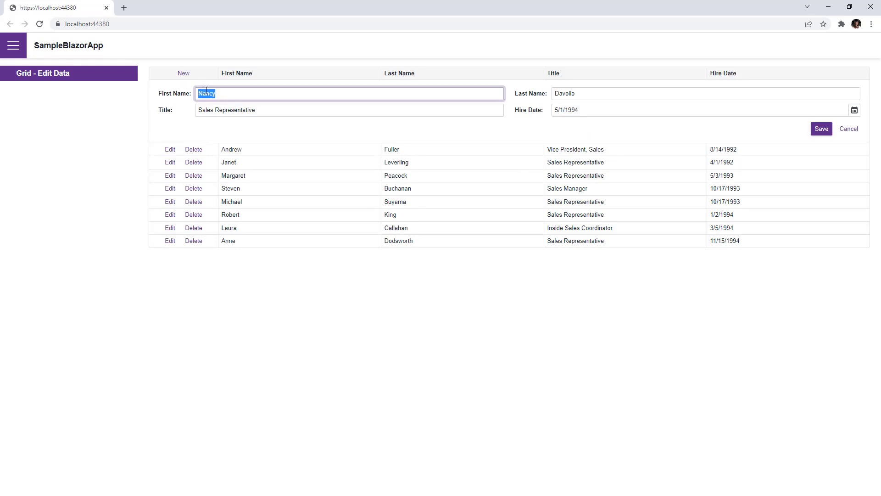
text(Jane)
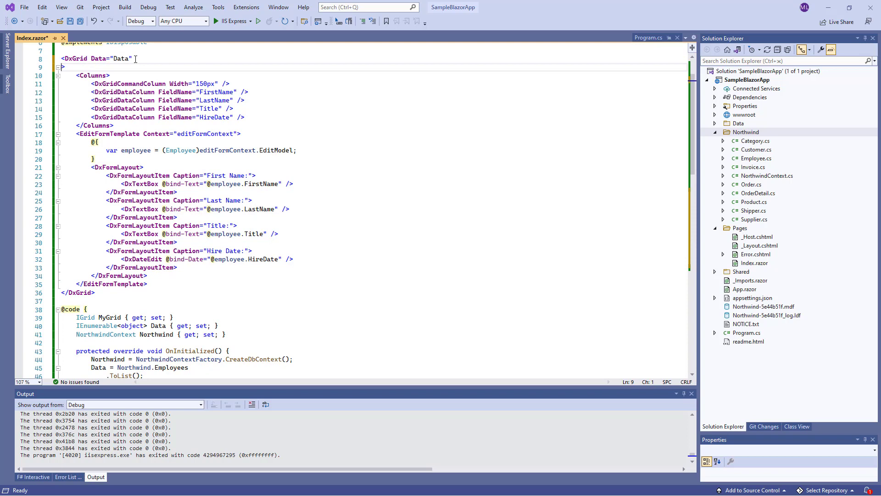
Wire EditModelSaving="OnEditModelSaving" and DataItemDeleting="OnDataItemDeleting" on the DxGrid.
text(EditModelSaving="O)
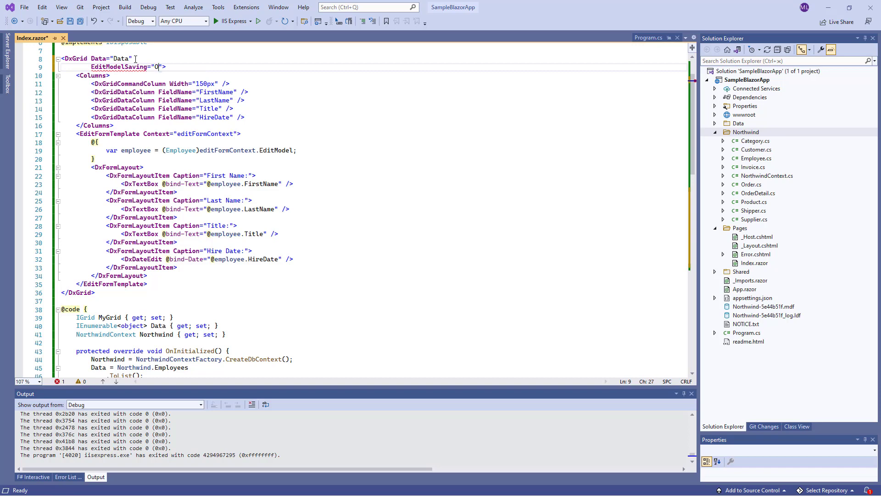
text(nEditModelSaving)
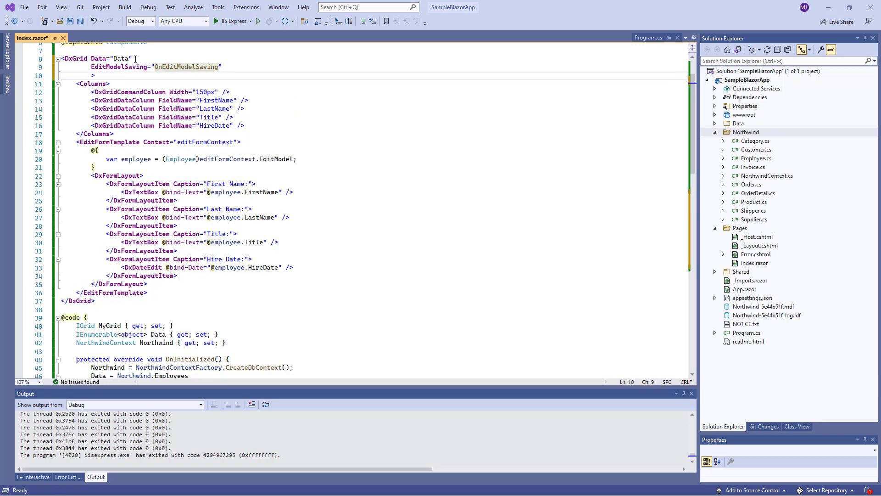
text(DataItemDeleting=")
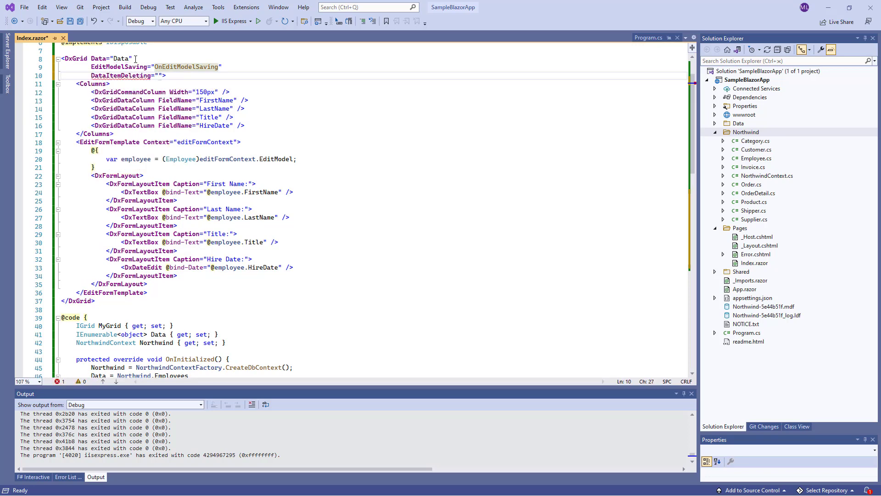
text(OnDataItemDeleting)
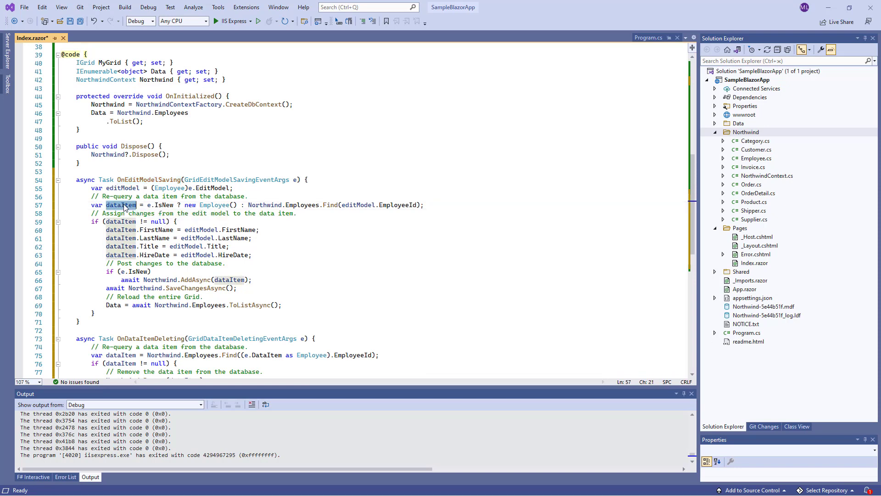
drag(105, 229, 227, 246)
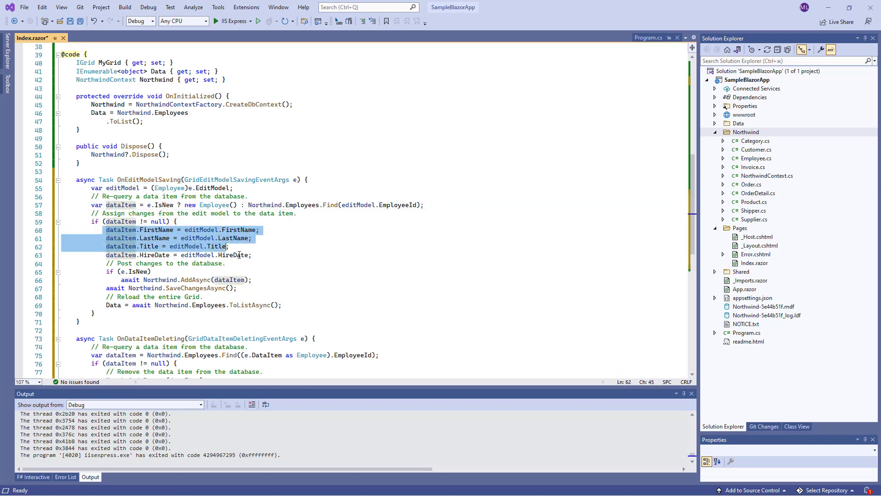
click(253, 254)
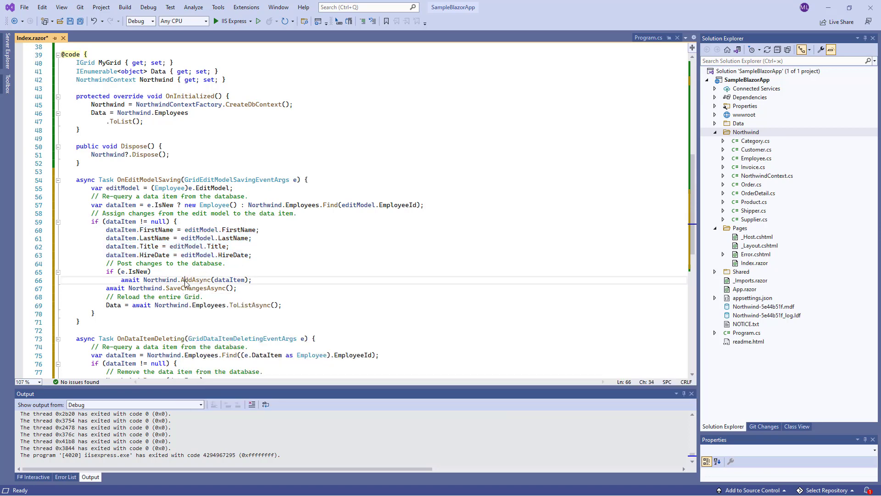
double_click(195, 287)
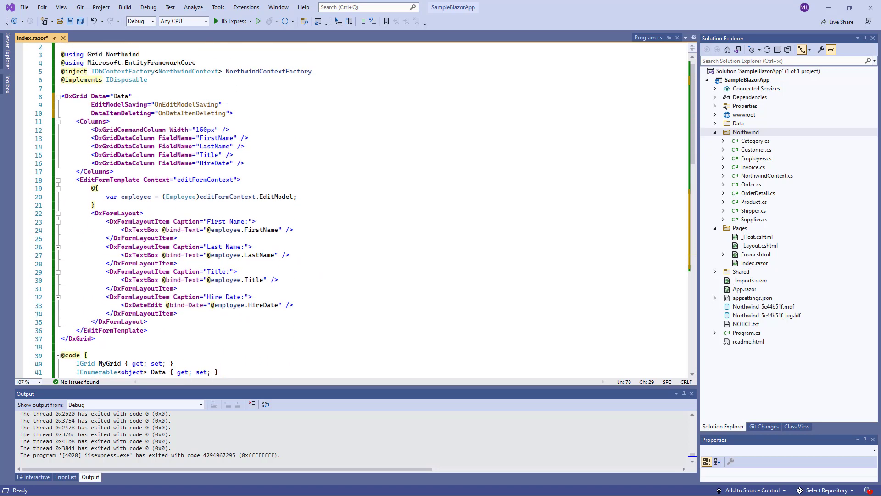
Add KeyFieldName="EmployeeId" to the DxGrid and launch the app in the browser.
click(232, 113)
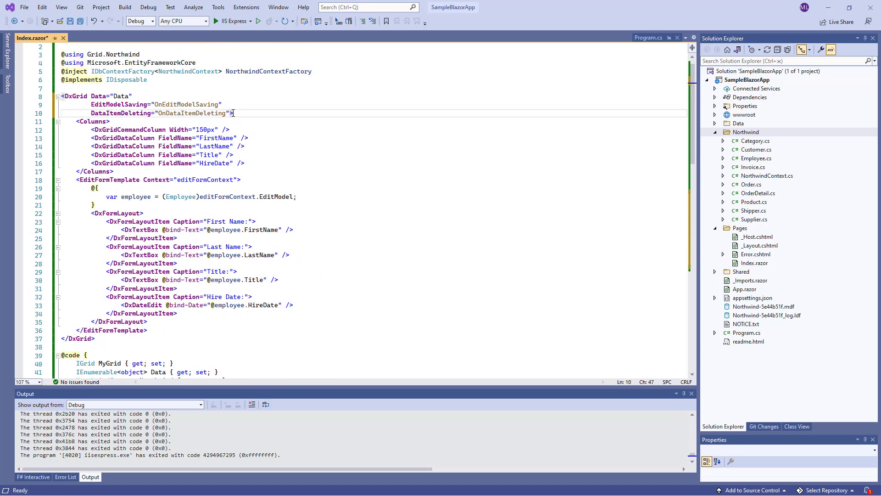
key(Enter)
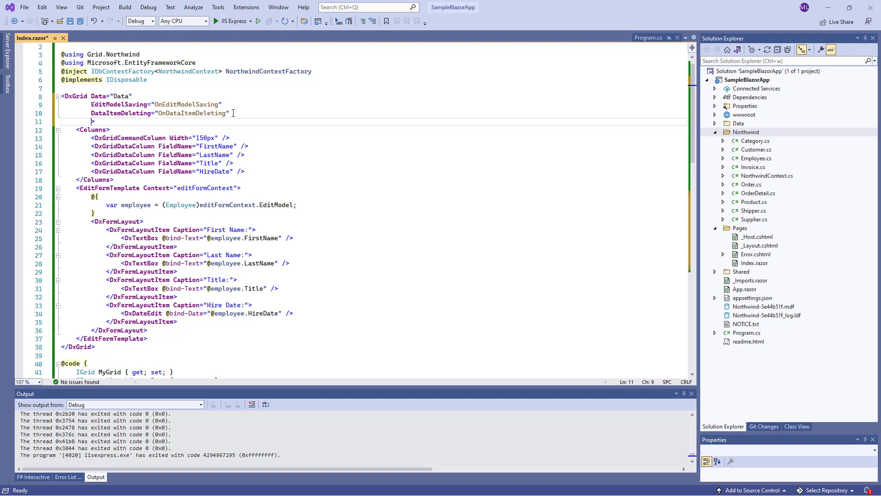
text(KeyFieldName=)
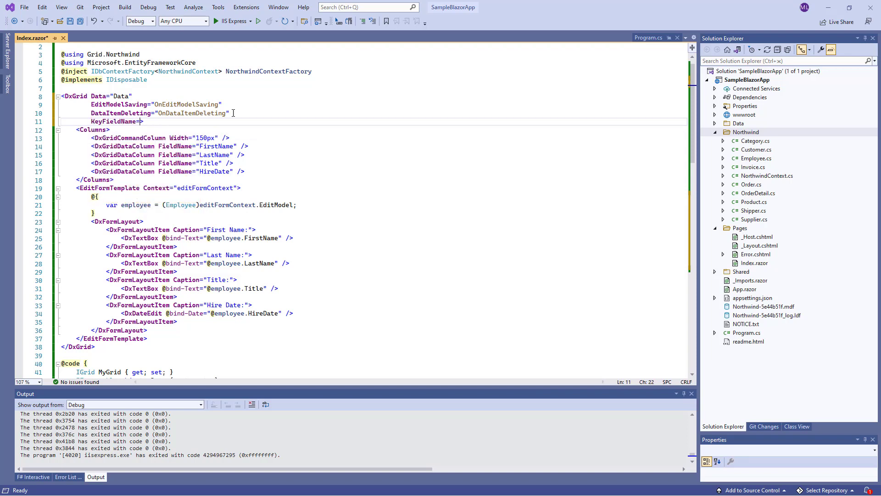
text(E")
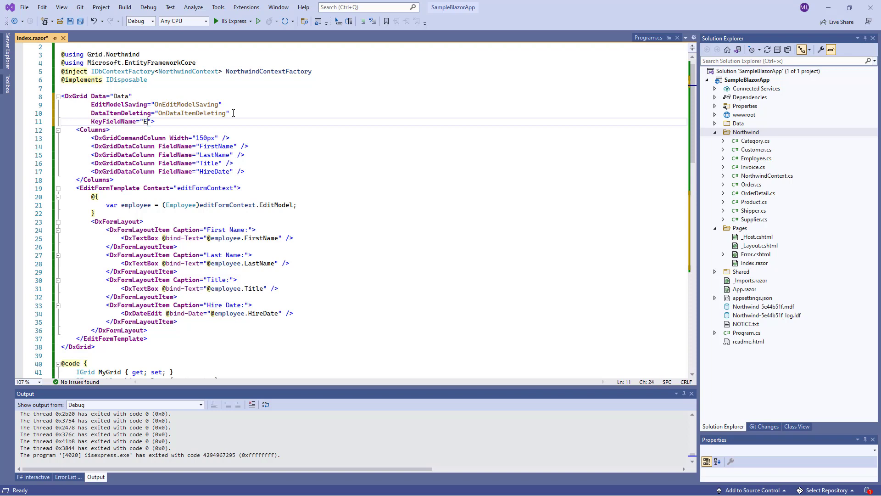
text(mployee)
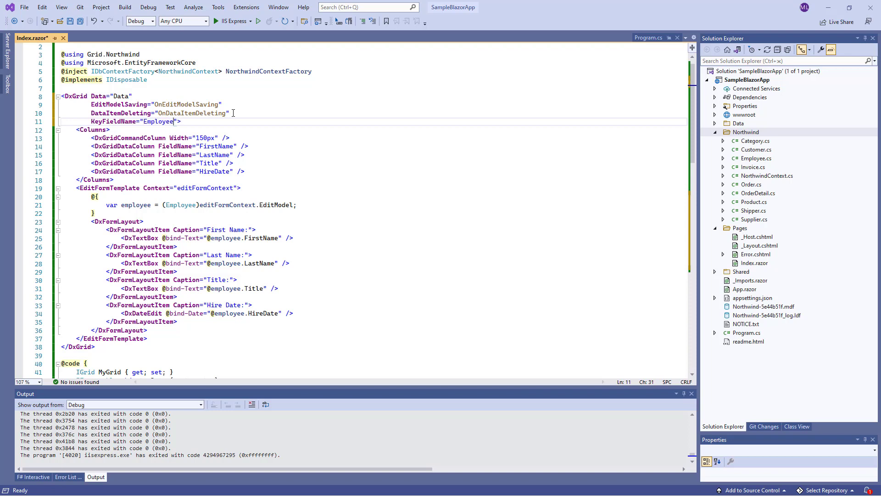
text(Id)
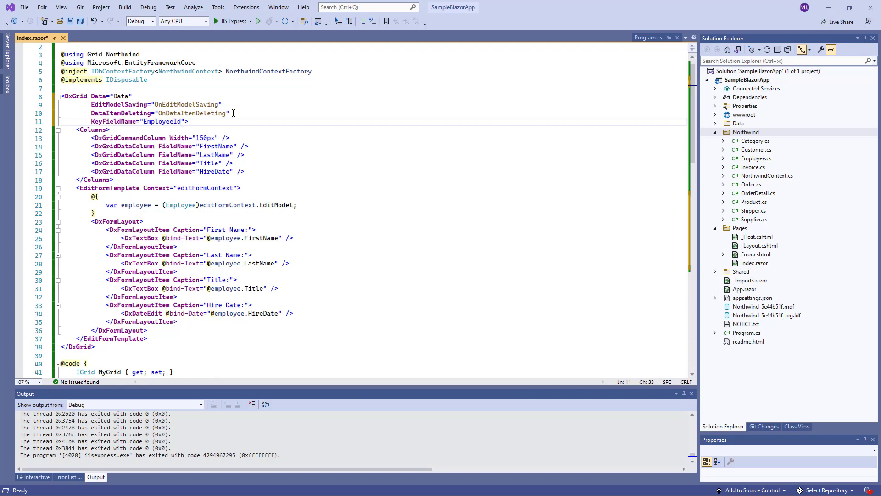
click(216, 21)
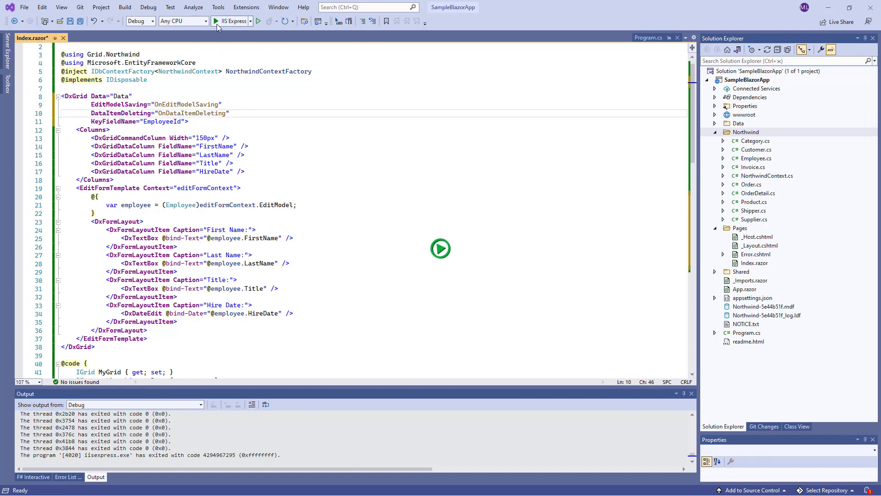
Edit the Nancy Davolio row, change the first name and save it.
click(215, 21)
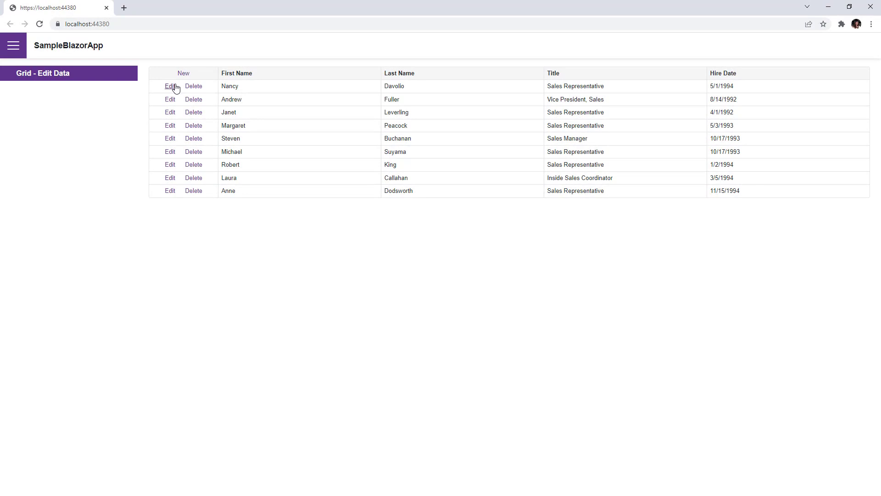
click(170, 86)
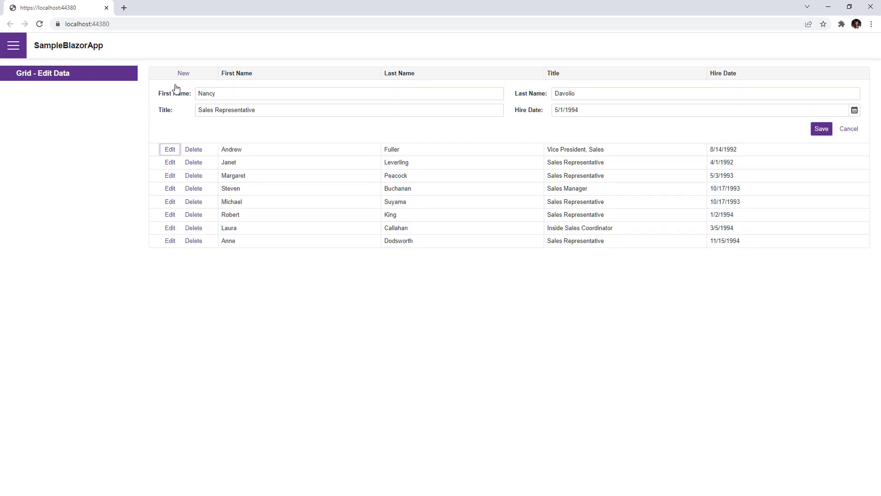
text(Janet)
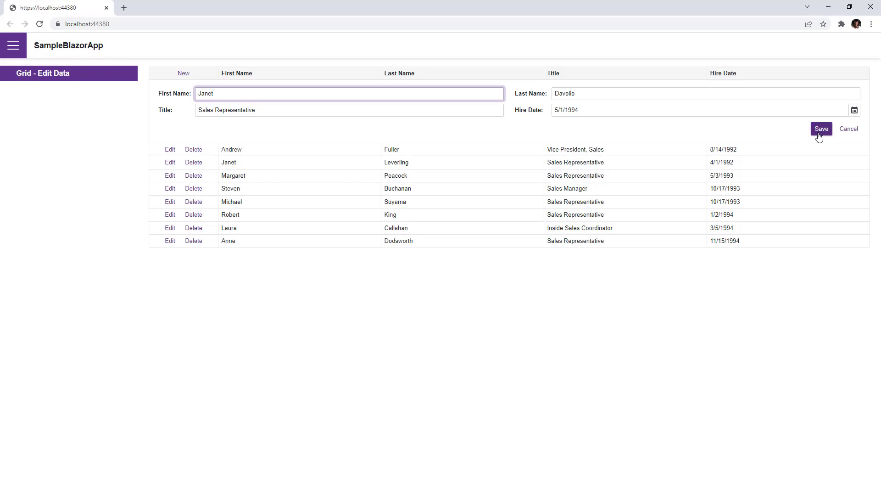
click(820, 129)
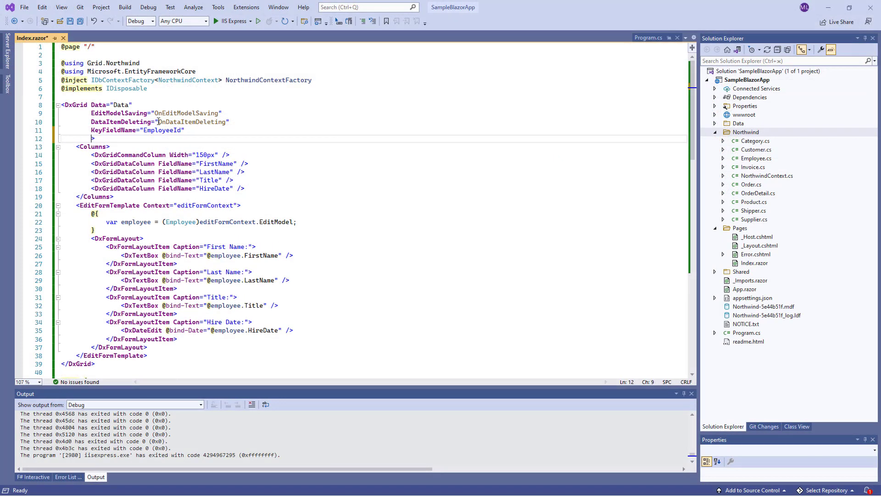
Add EditMode="GridEditMode.PopupEditForm" to the DxGrid tag.
text(EditMode)
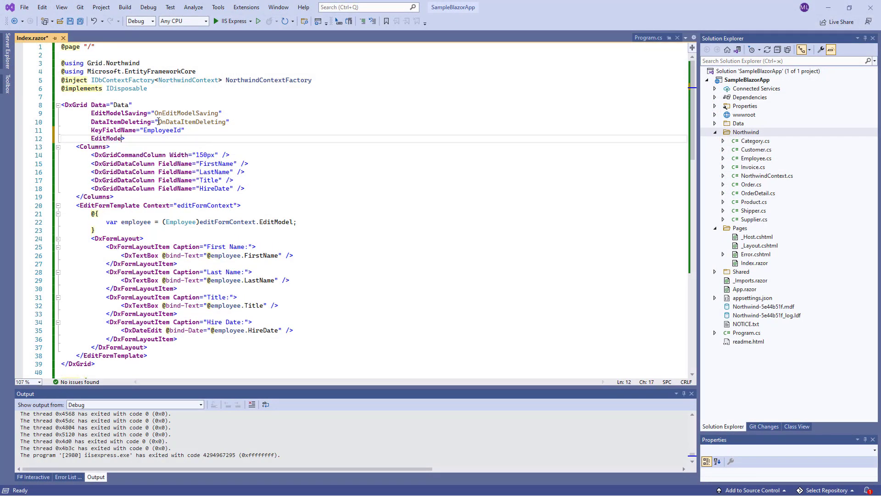
text(=")
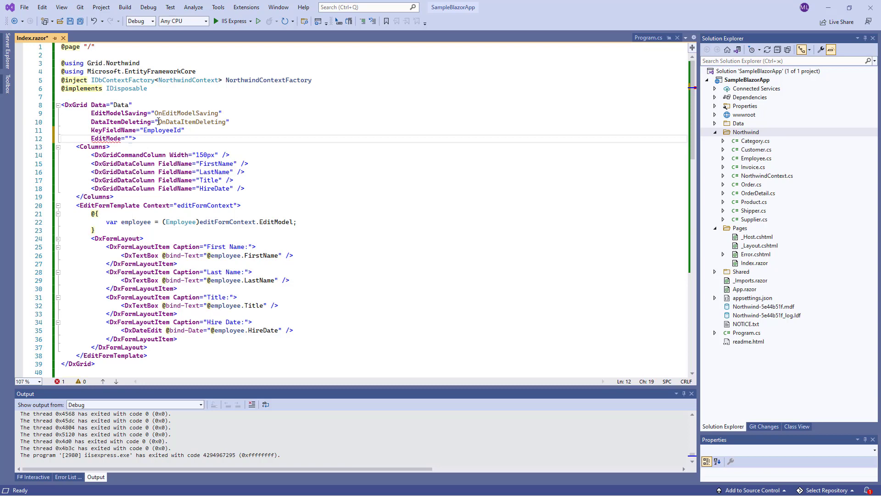
text(GridEditMode)
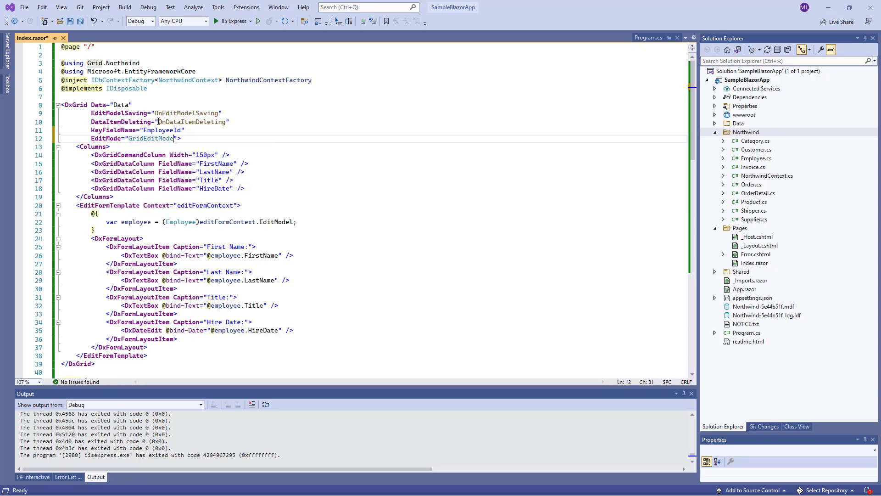
text(.)
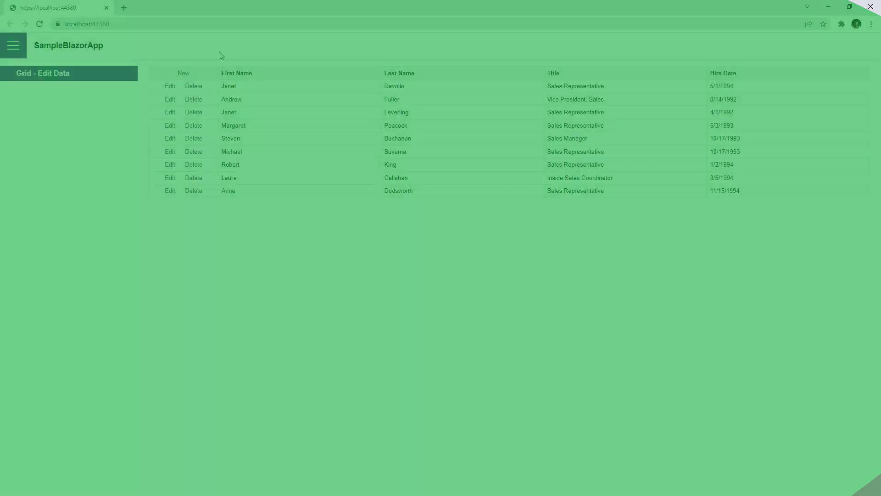
Edit the Janet Davolio row in the popup Edit Form and save it.
click(170, 86)
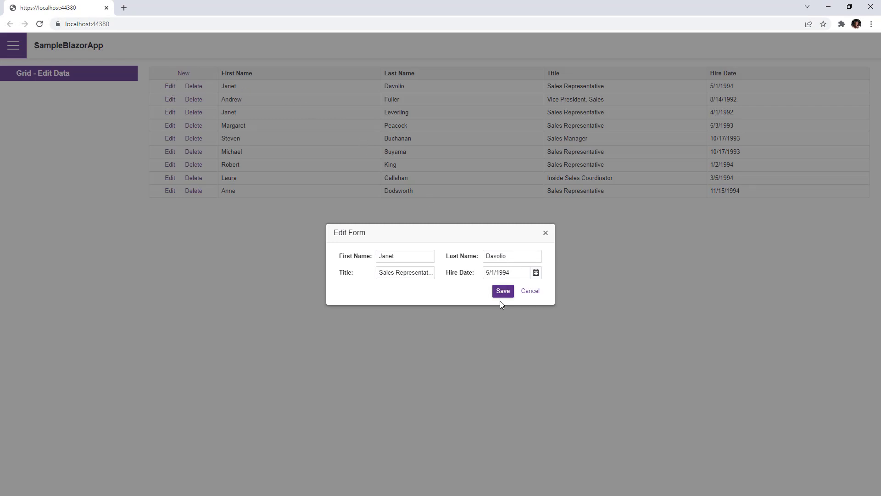
click(502, 291)
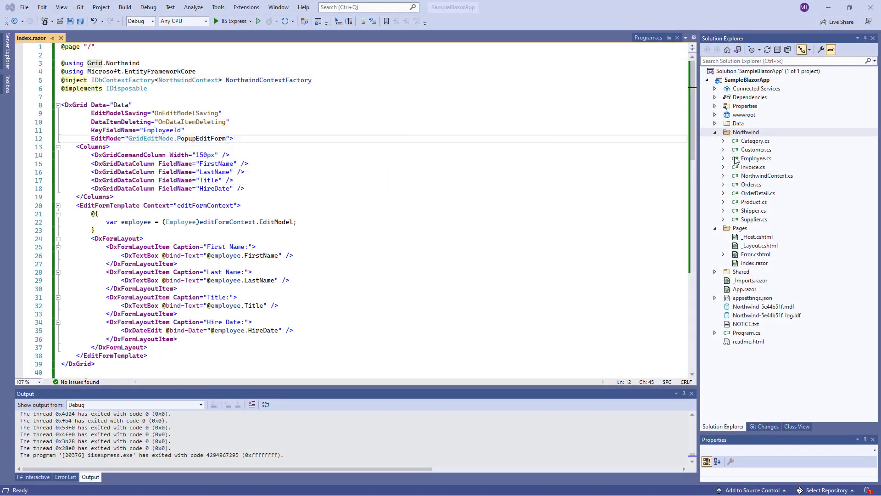
Open Employee.cs to inspect the Required fields and the 1992–2000 HireDate Range rule.
double_click(757, 158)
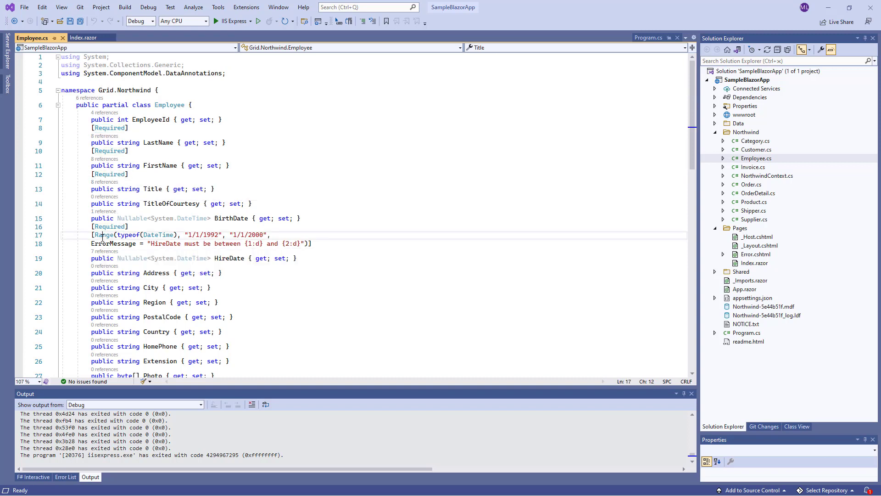
double_click(103, 234)
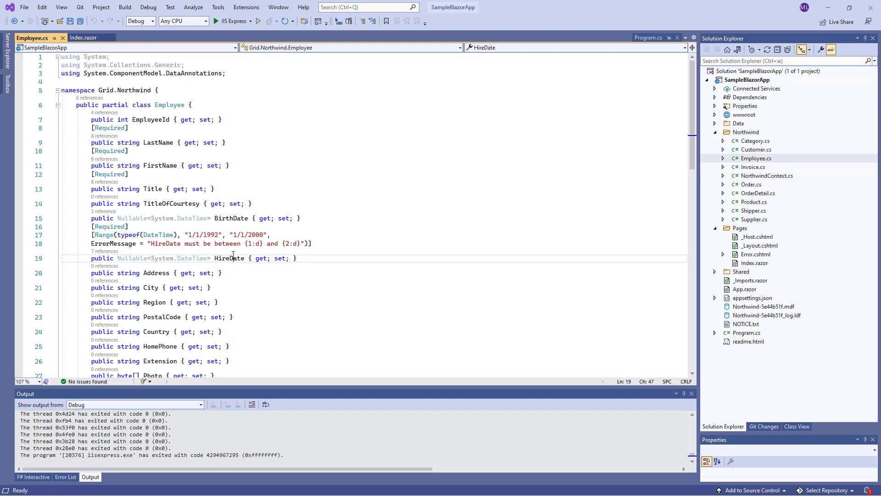
double_click(228, 258)
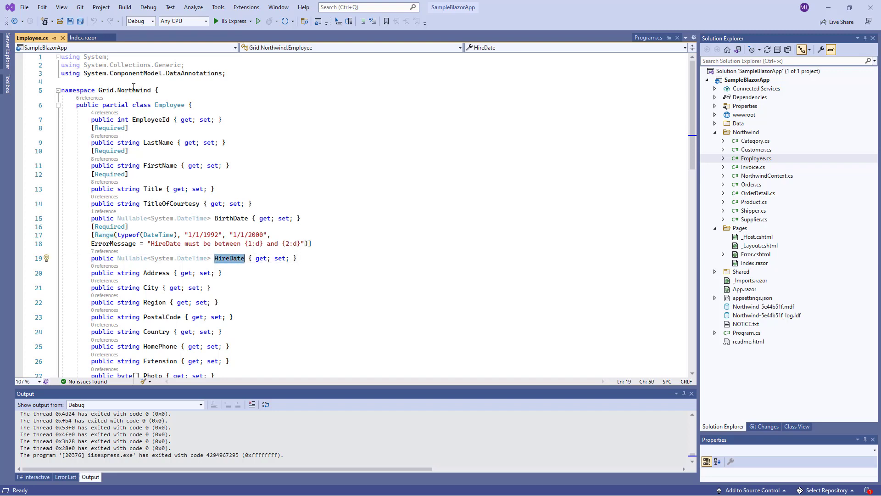
click(84, 37)
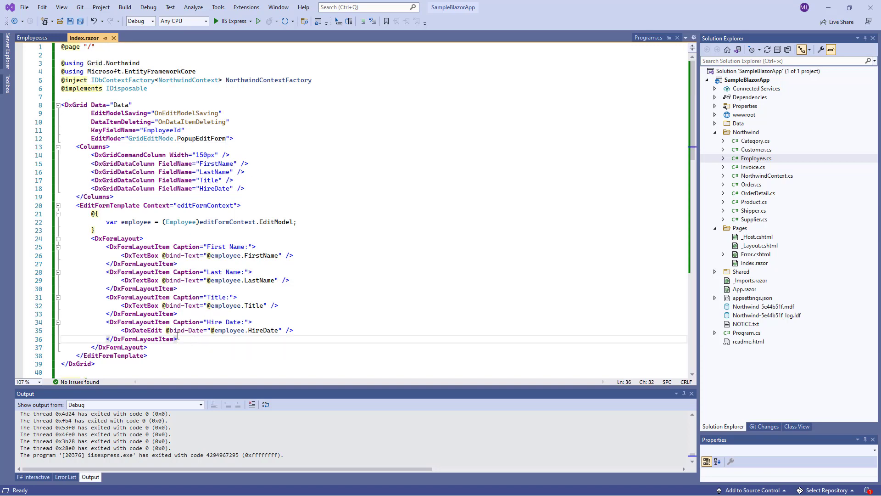
Append a DxFormLayoutItem with ColSpanMd="12" containing a ValidationSummary to the edit form.
text(Dx)
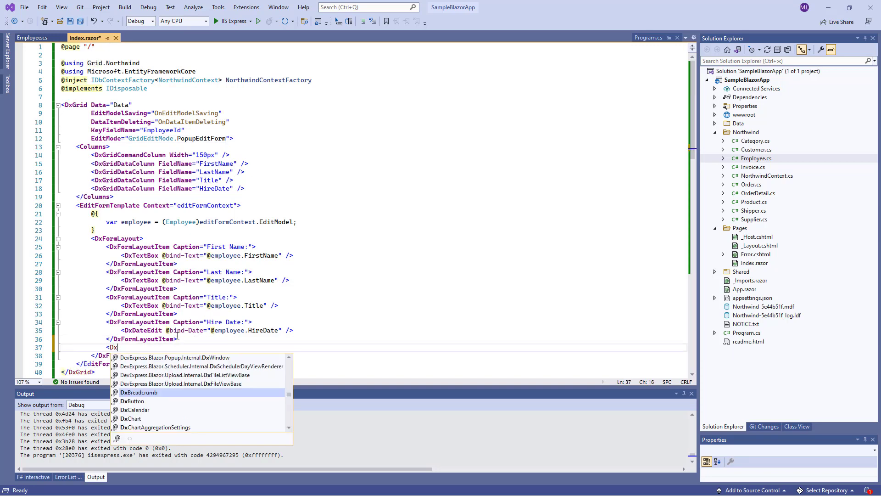
text(FormLayoutItem)
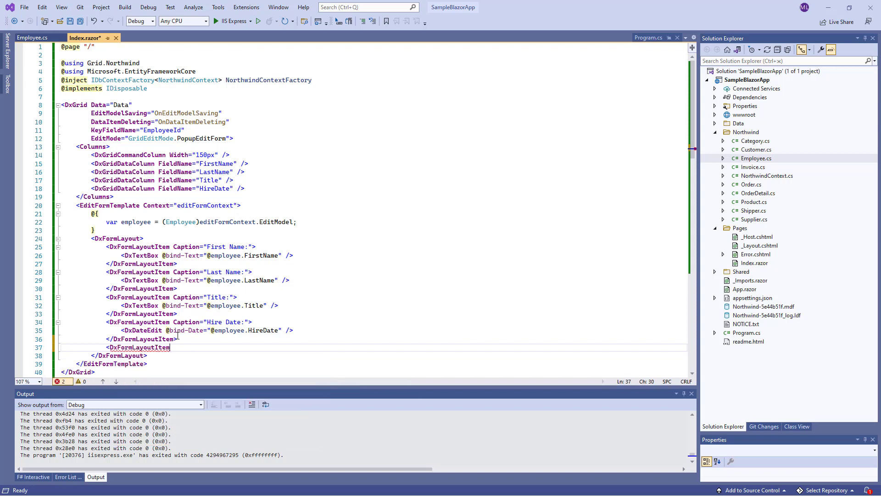
text(ColSpanMd></DxFormLayoutItem>)
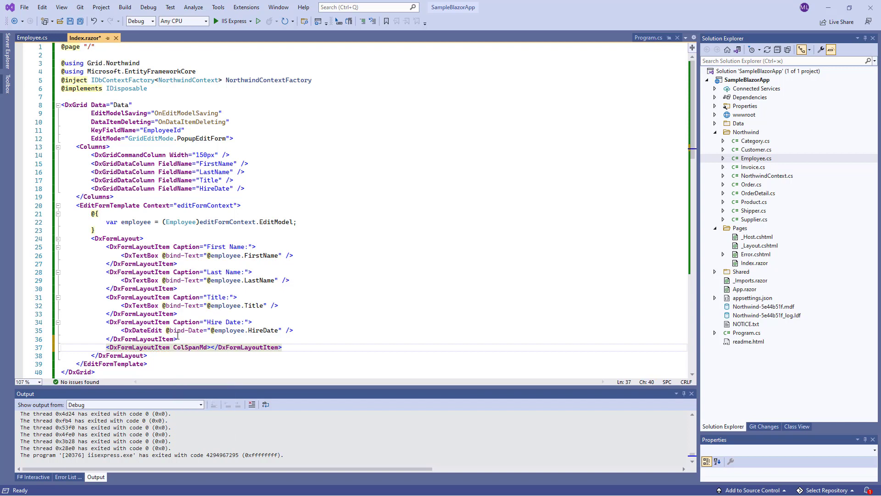
text(="12">)
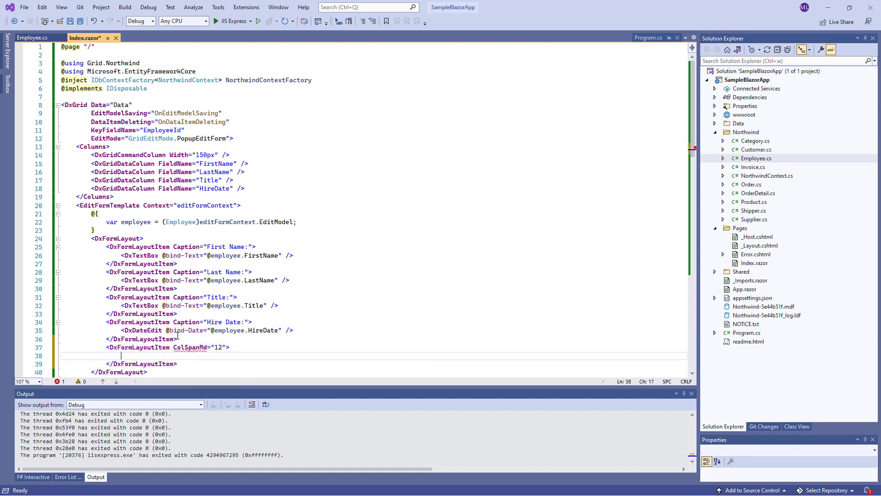
text(<ValidationSummary)
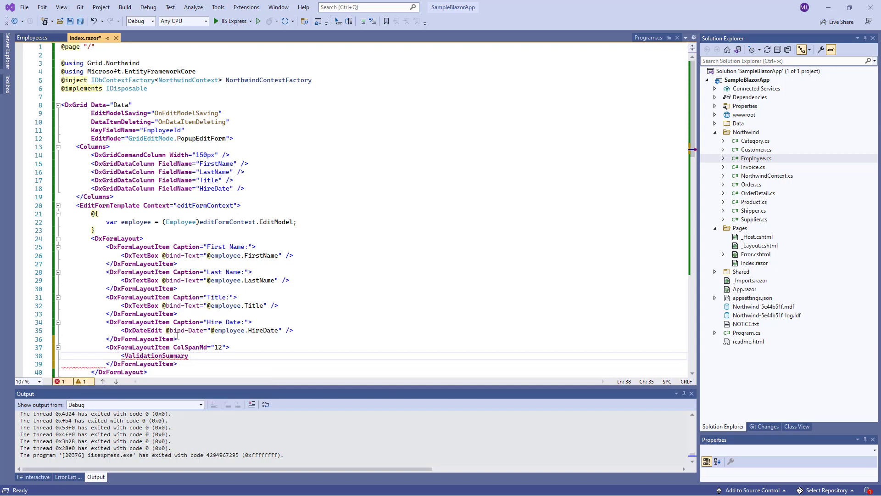
text(/>)
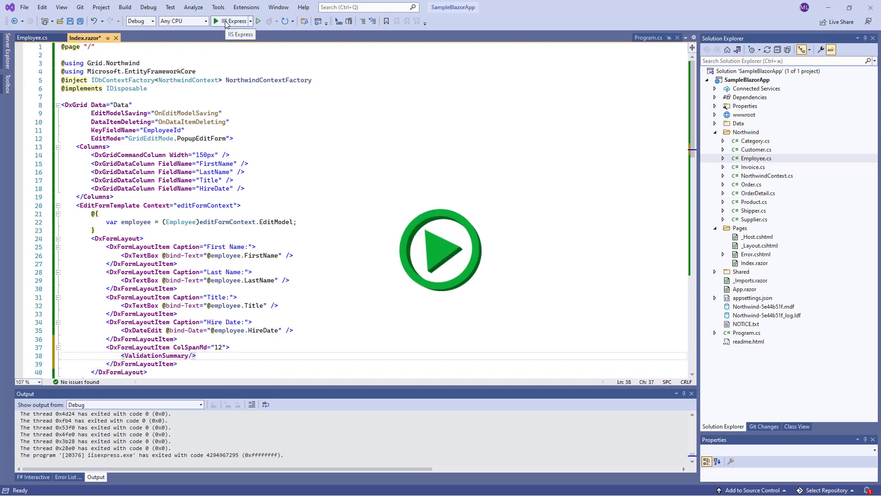
Run the app, start a new employee with first name John and attempt saving to trigger validation errors.
click(216, 21)
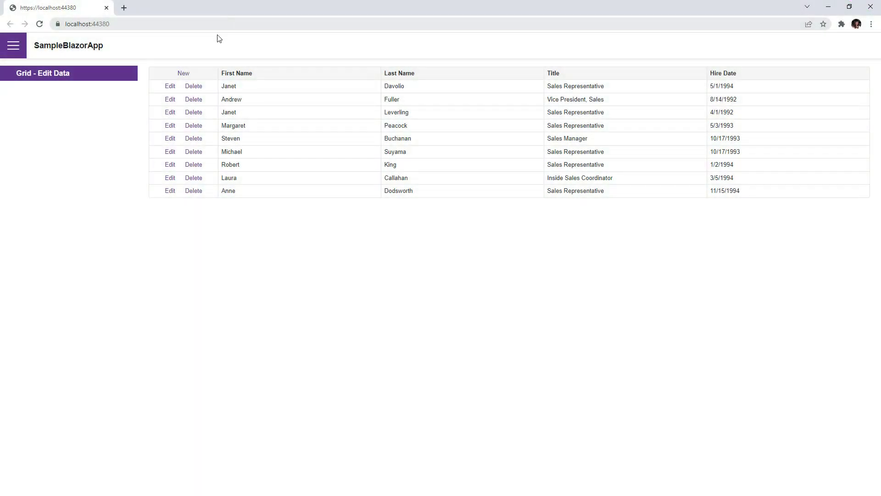
click(183, 73)
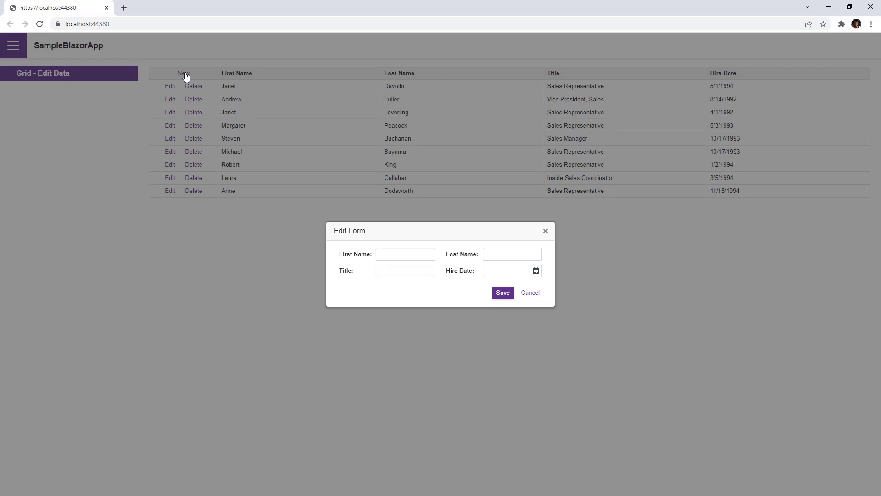
click(405, 254)
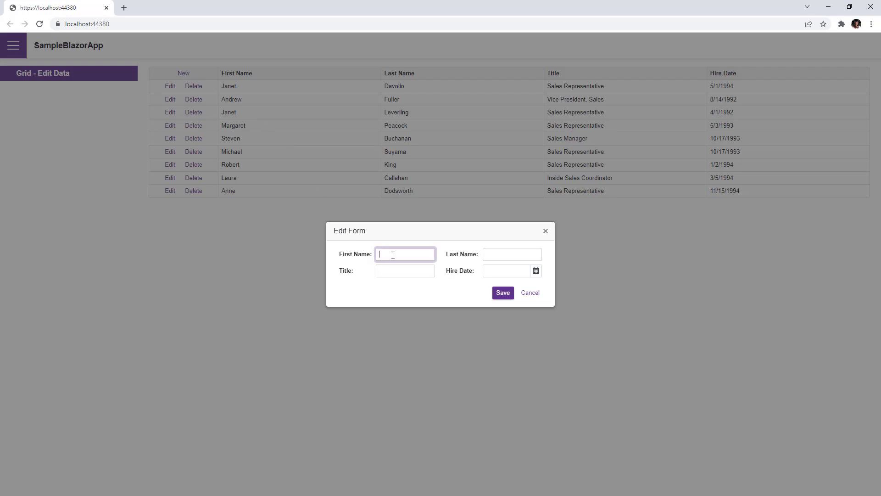
text(John)
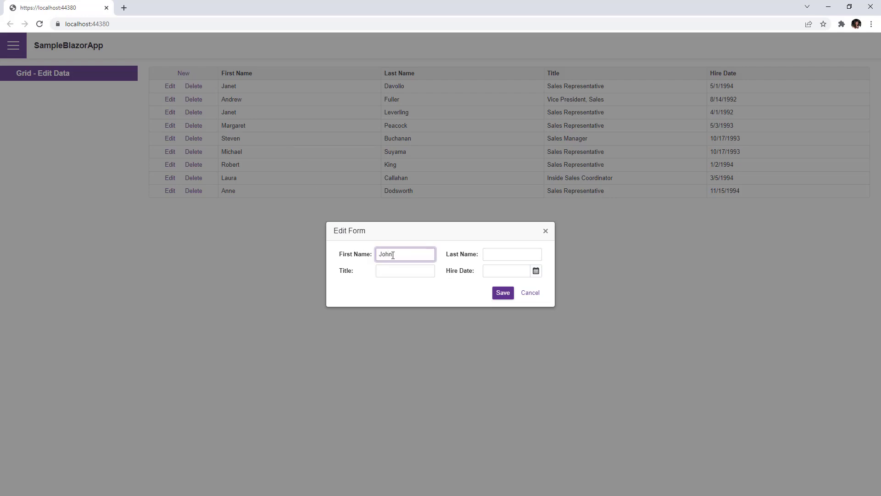
click(502, 292)
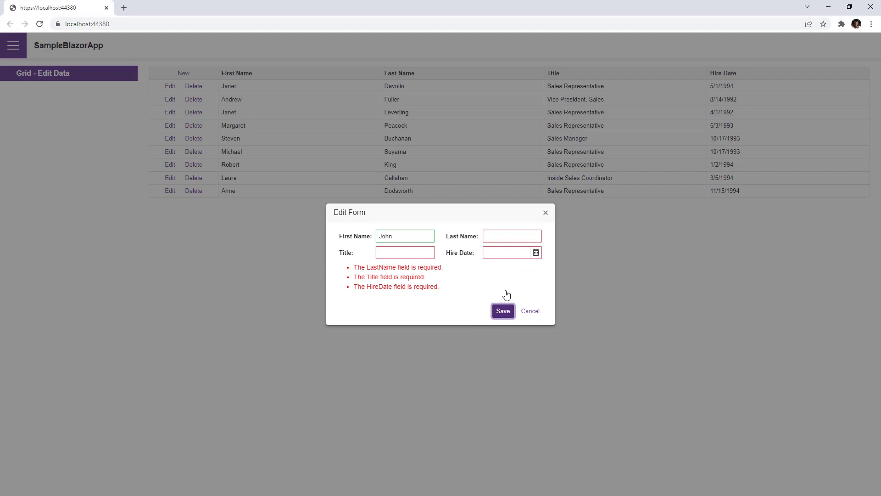
mouse_move(506, 294)
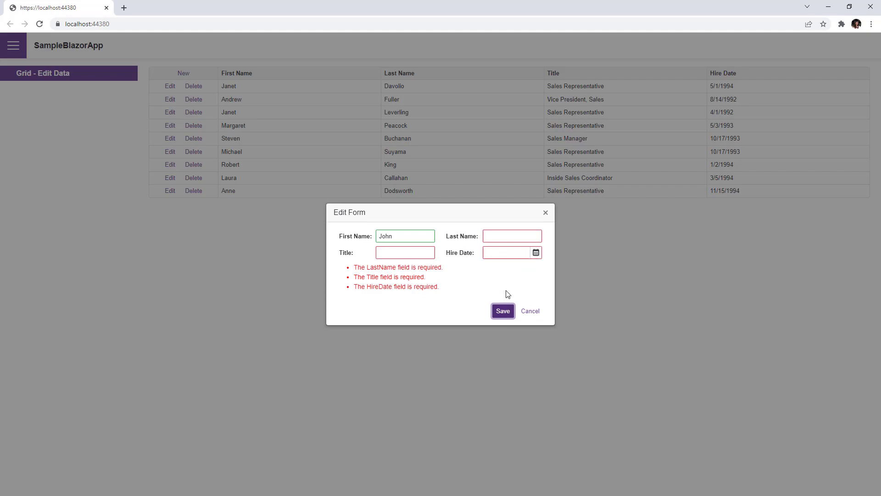
Fill last name King, title Sales Manager, hire date corrected to 3/21/1998, and save the record.
click(511, 236)
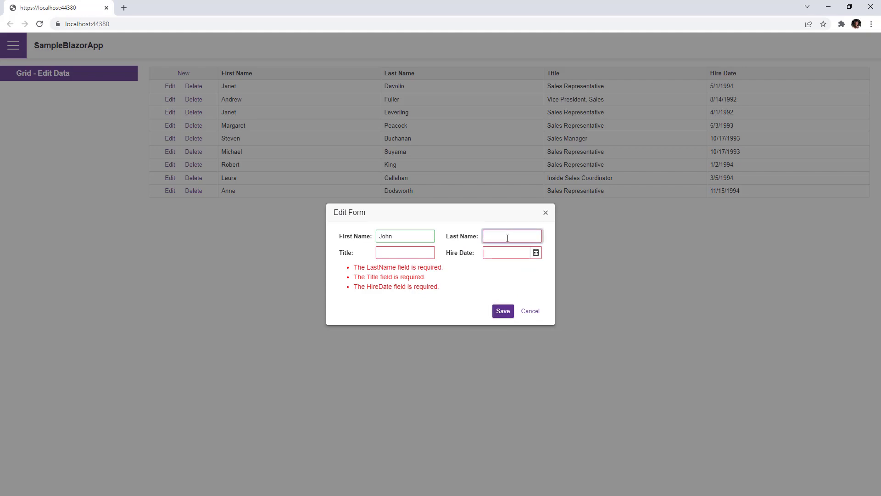
text(King)
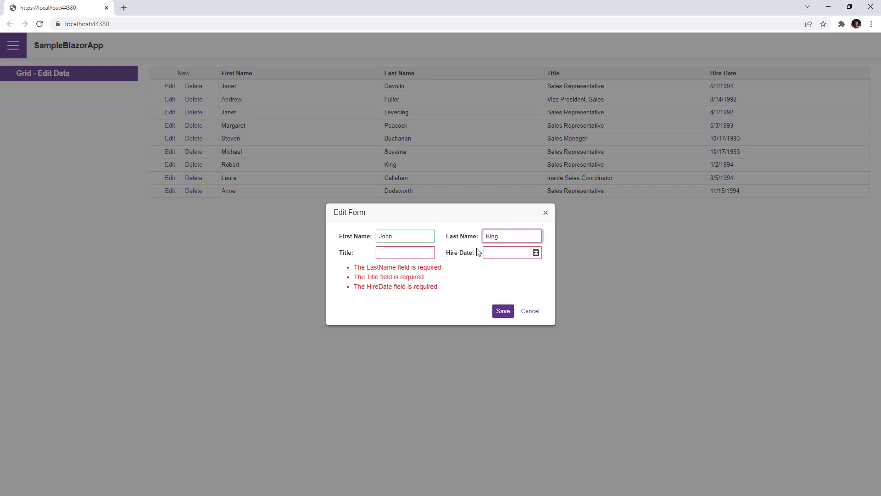
text(Sales Man)
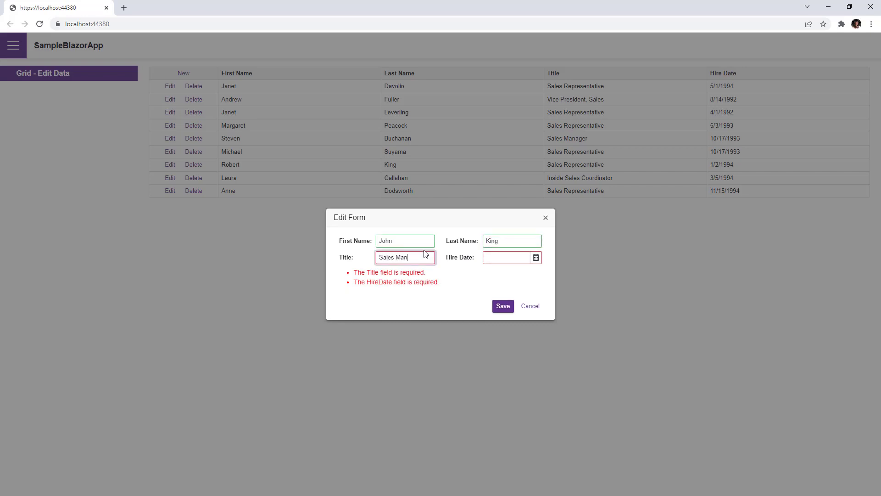
text(ager)
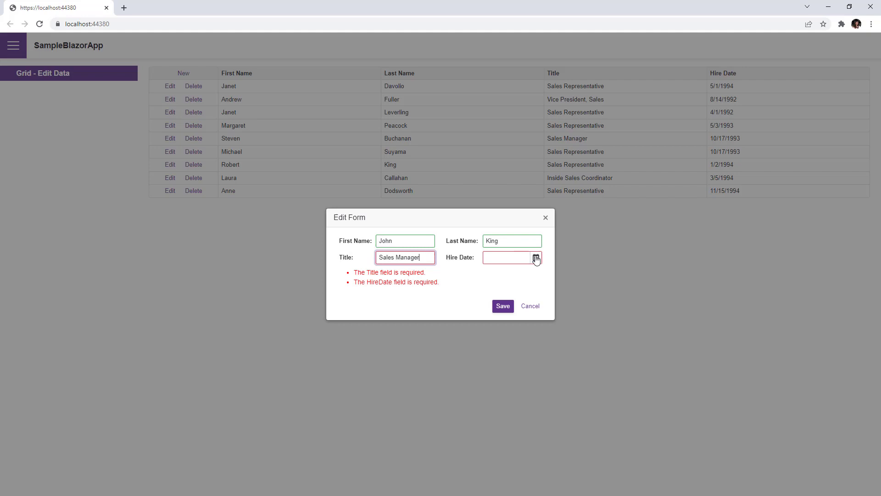
text(3/21/2022)
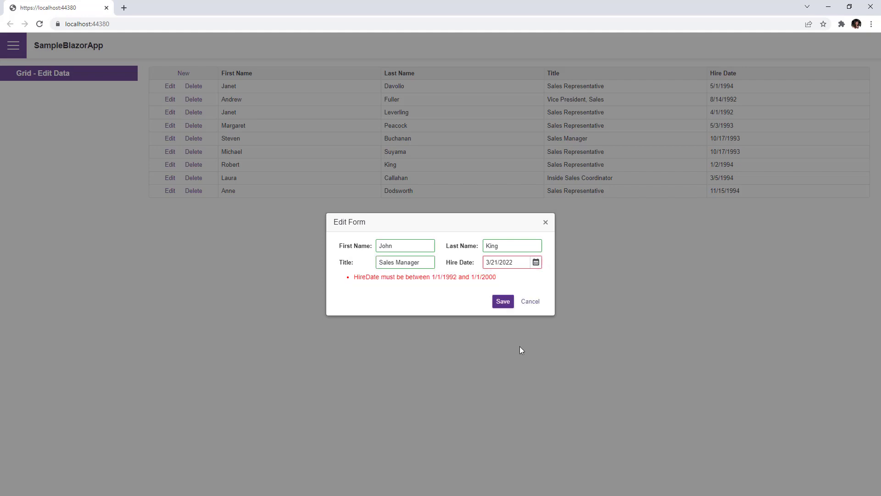
click(506, 262)
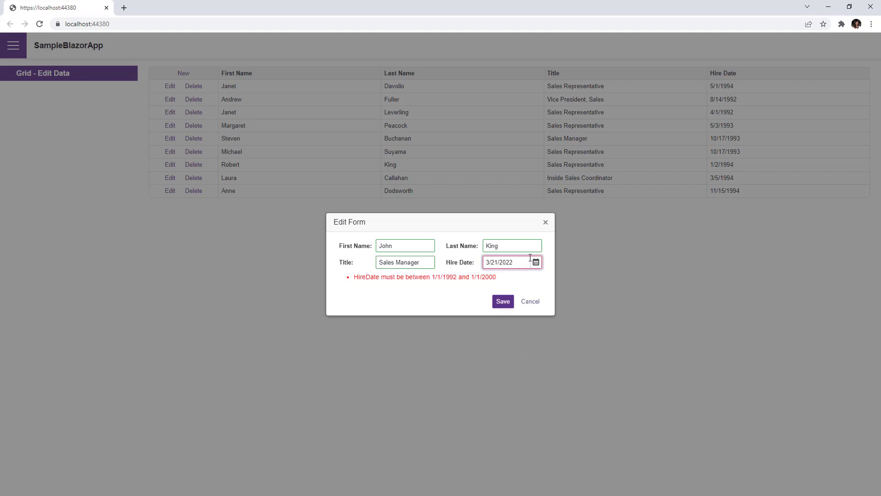
key(Backspace)
text(1998)
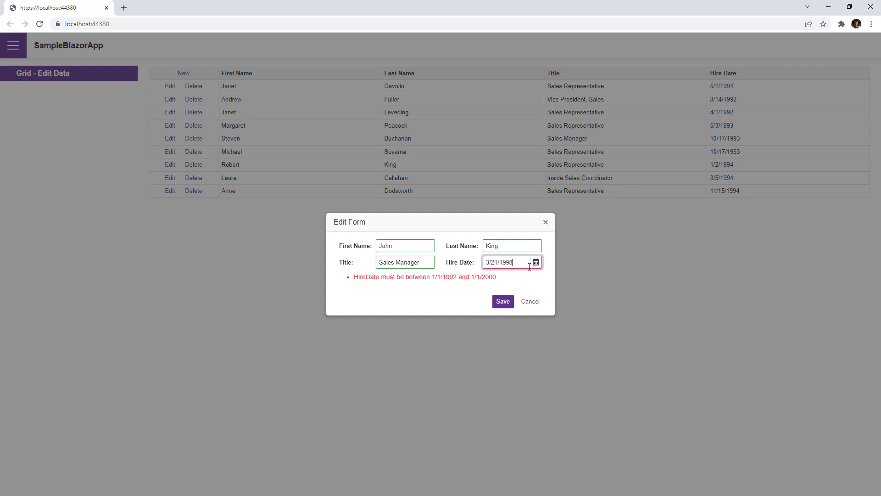
click(502, 301)
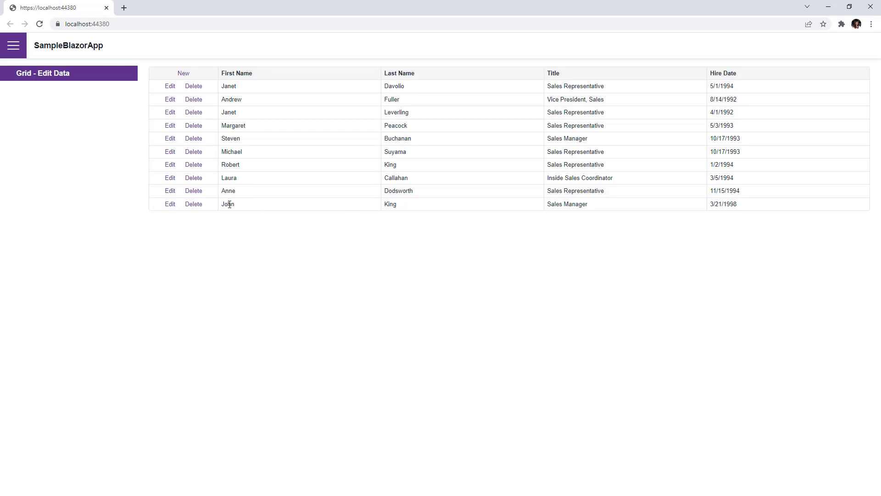
mouse_move(239, 205)
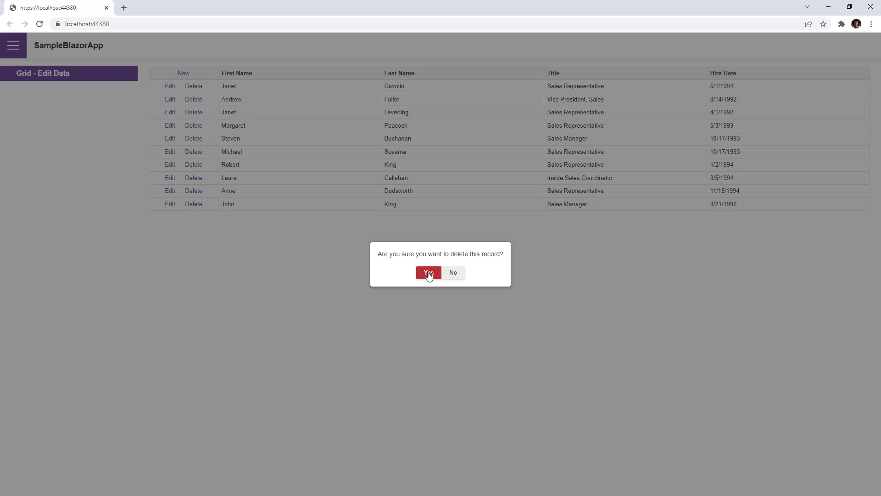
Confirm deleting the John King record from the grid.
click(429, 272)
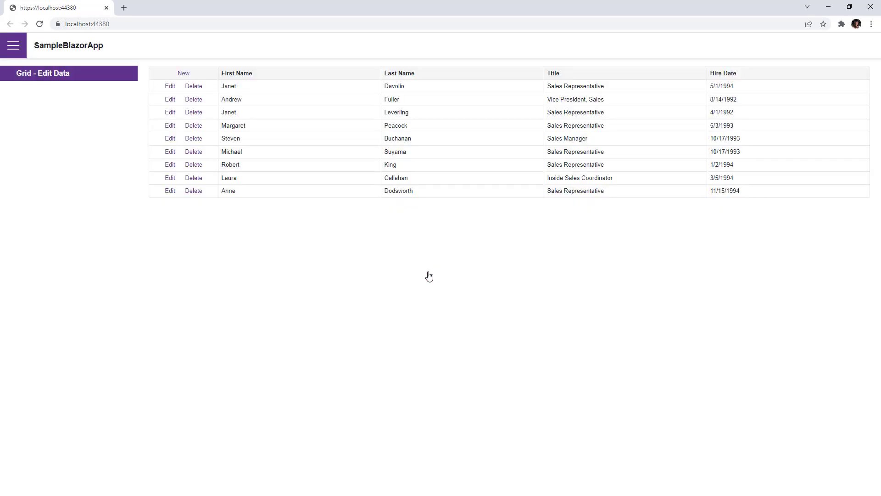